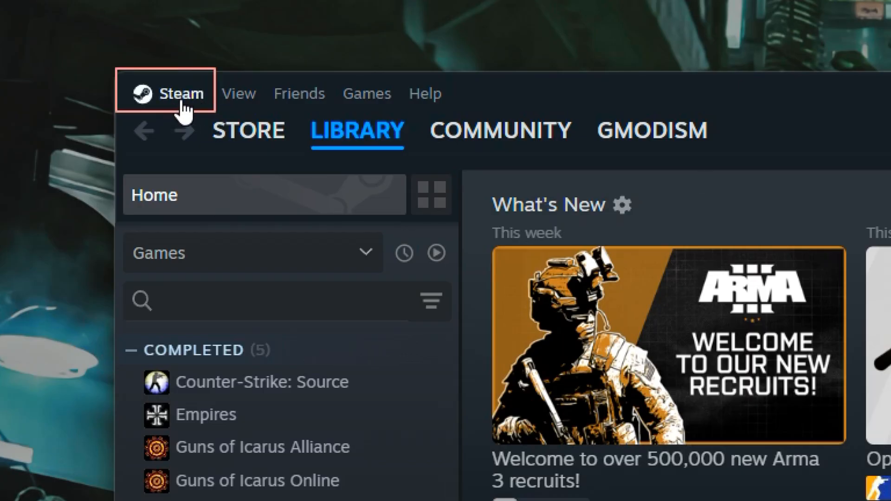
# - Open Steam Settings from the Steam menu, landing on the Account page
pyautogui.click(181, 93)
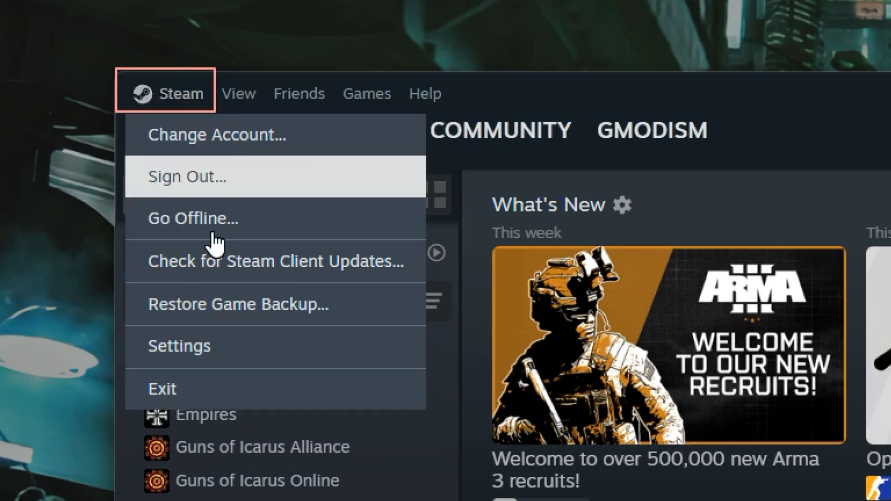
pyautogui.click(178, 346)
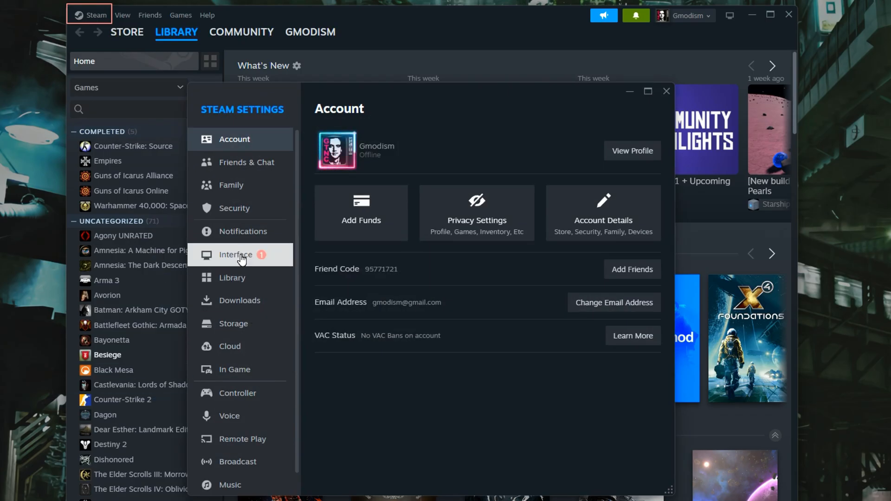
# - On the Interface page, change the Start Up Location from Store to Library
pyautogui.click(235, 254)
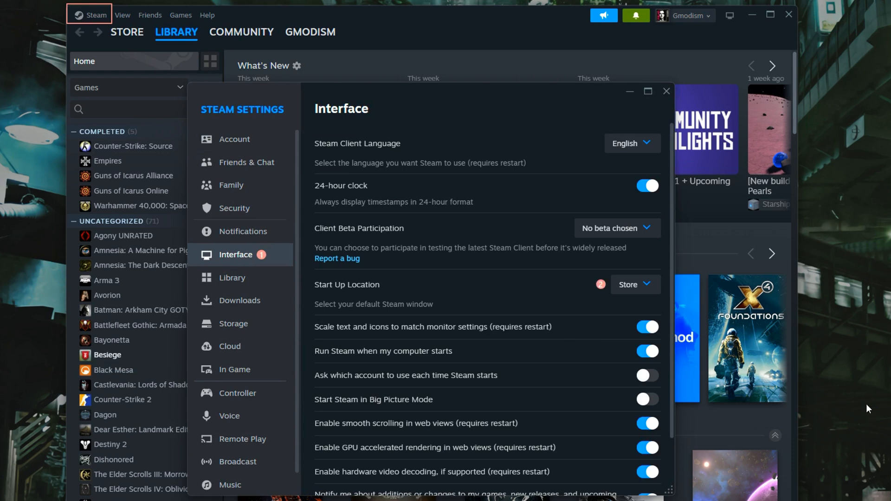
pyautogui.moveTo(347, 295)
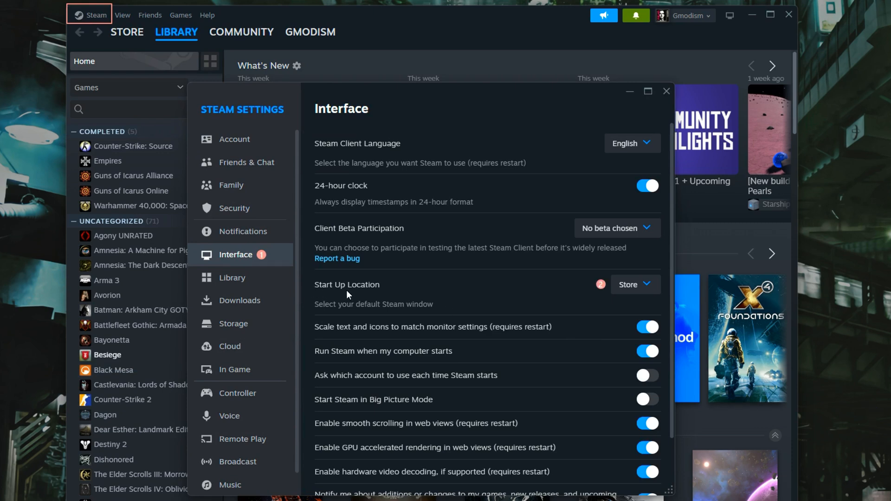
pyautogui.moveTo(240, 162)
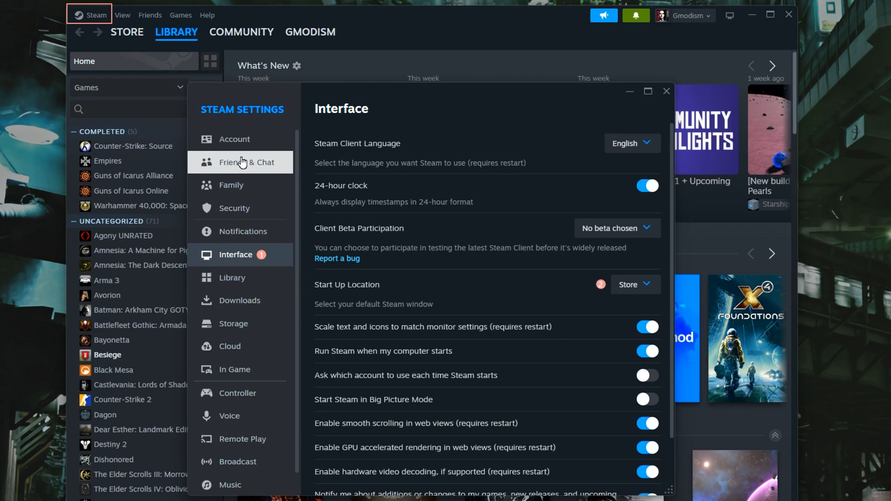
pyautogui.moveTo(474, 310)
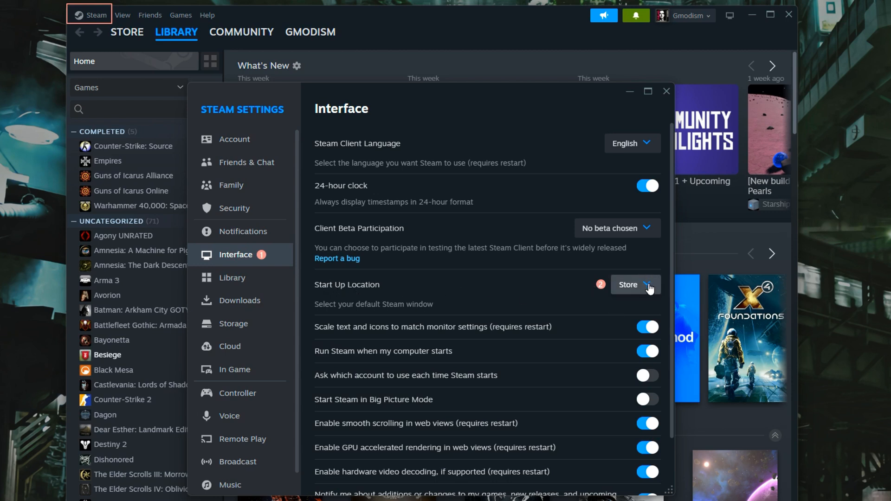
pyautogui.click(634, 285)
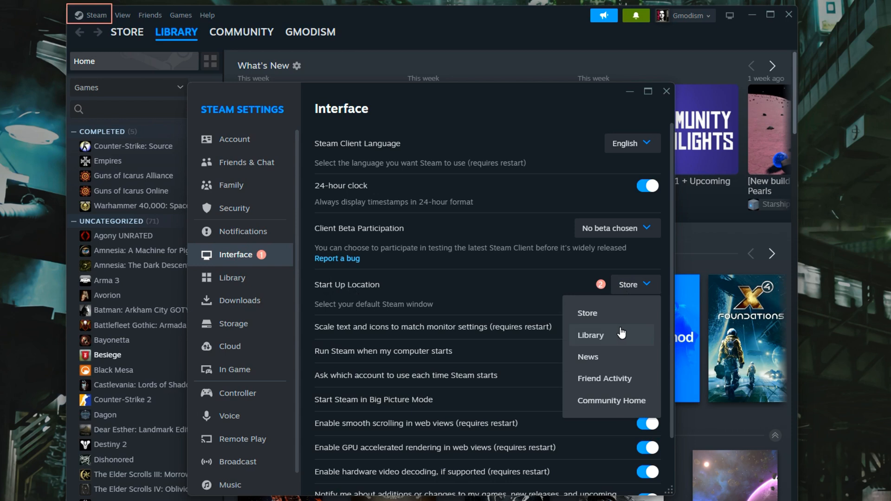
pyautogui.moveTo(613, 341)
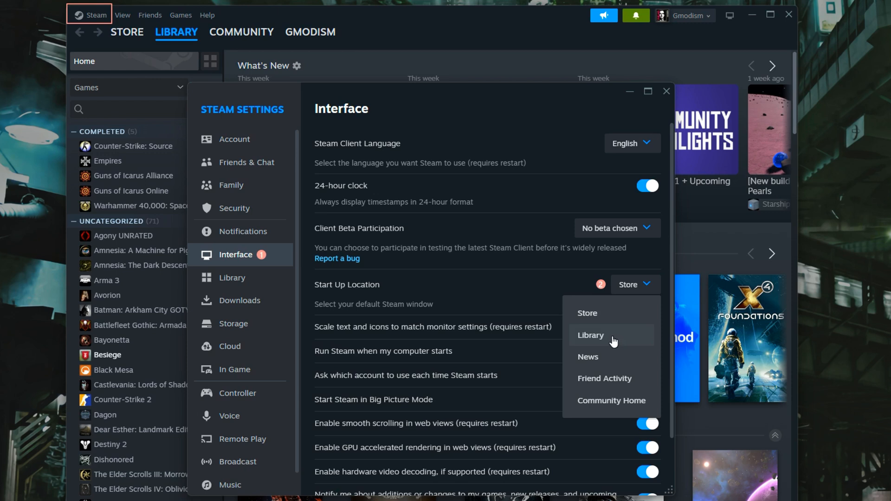
pyautogui.click(590, 335)
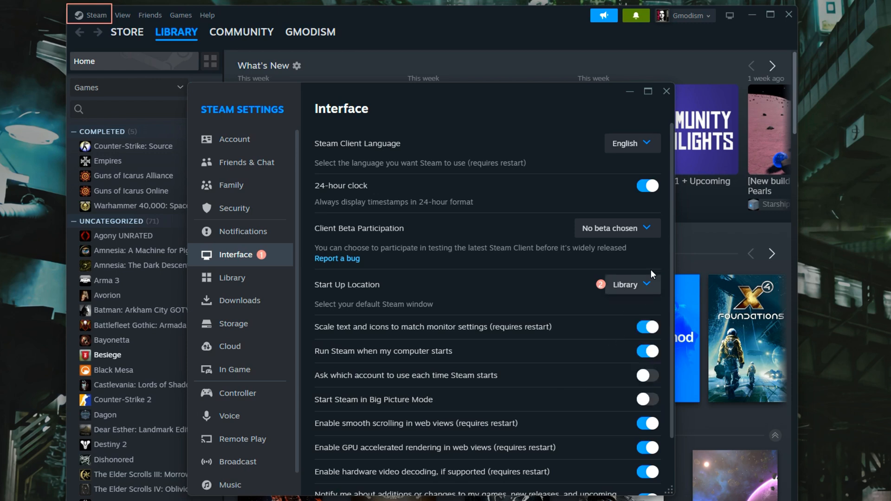
pyautogui.click(631, 284)
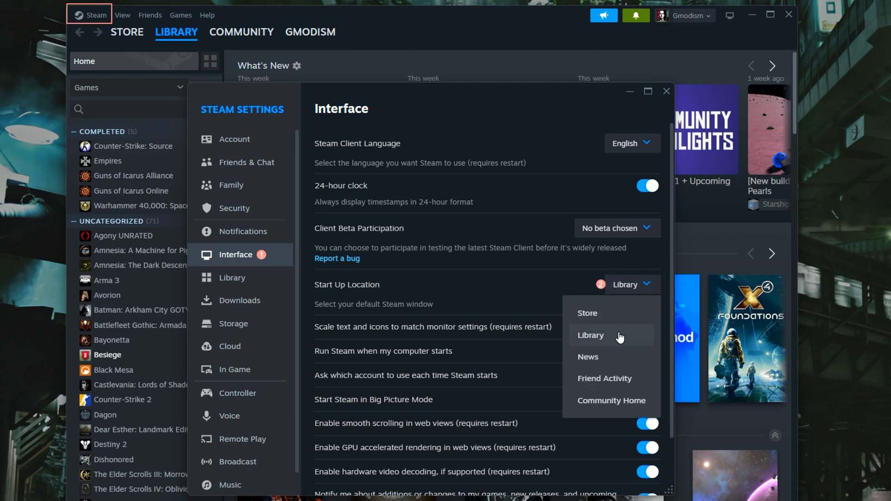
pyautogui.click(590, 335)
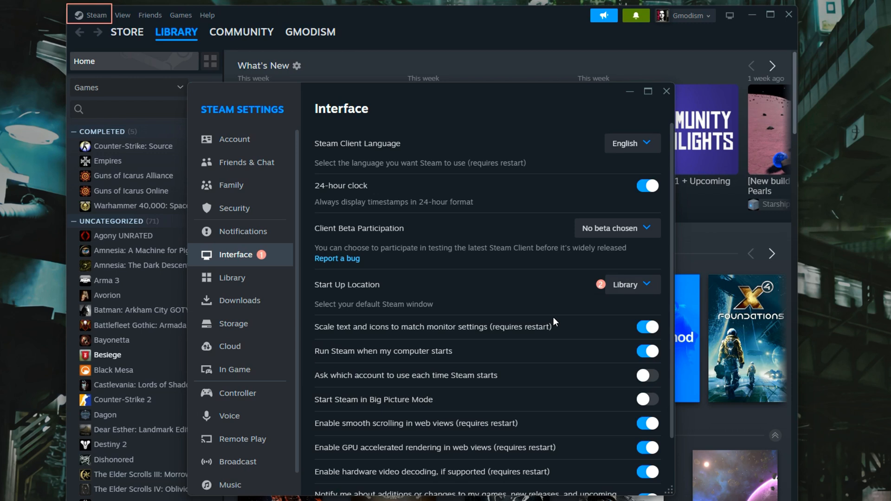
pyautogui.moveTo(551, 291)
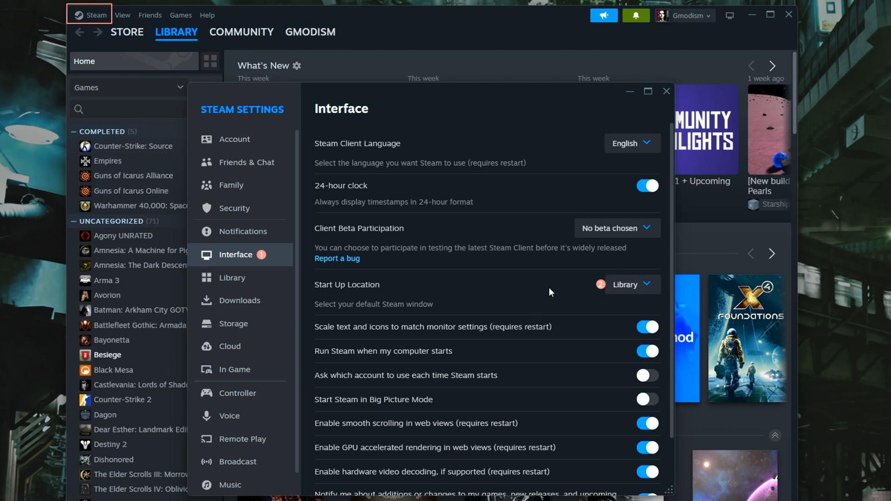
pyautogui.click(630, 284)
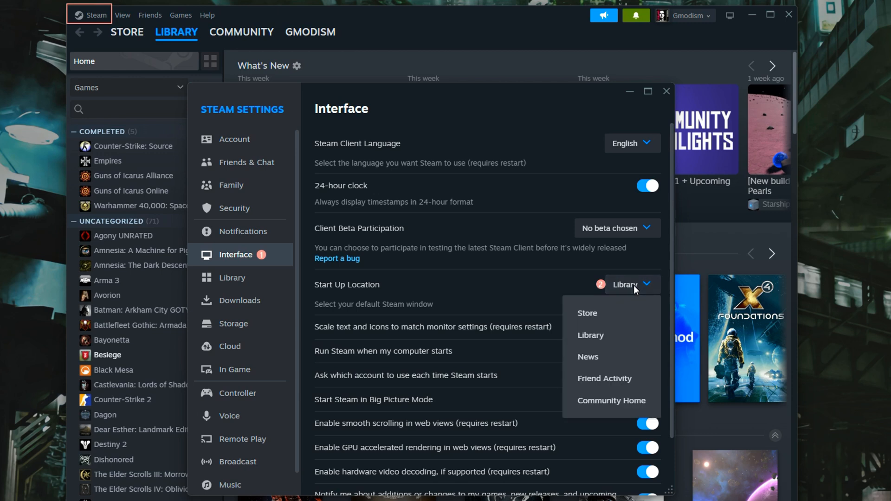
pyautogui.moveTo(608, 339)
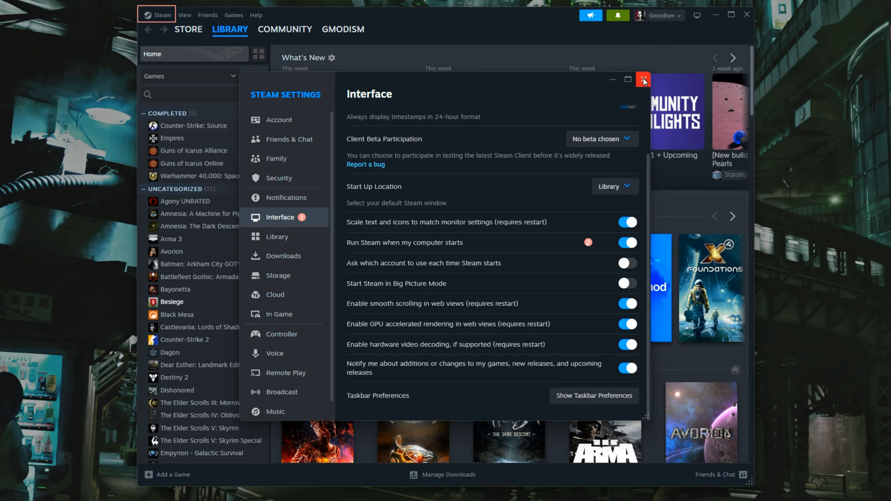
# - Close Settings and choose View > Small Mode for the compact library window
pyautogui.click(642, 80)
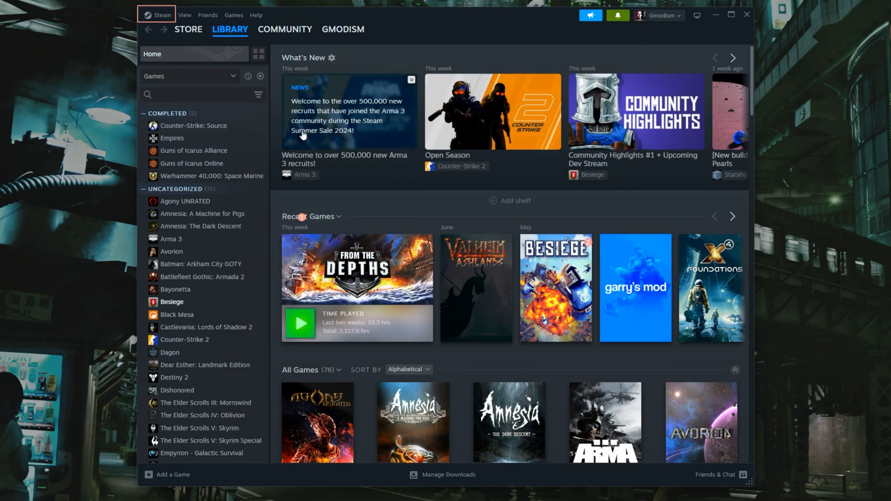
pyautogui.click(184, 15)
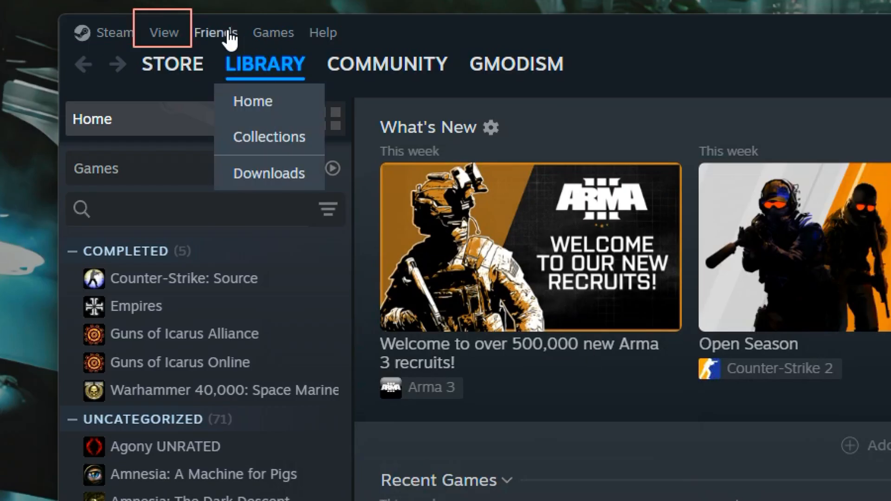
pyautogui.click(164, 33)
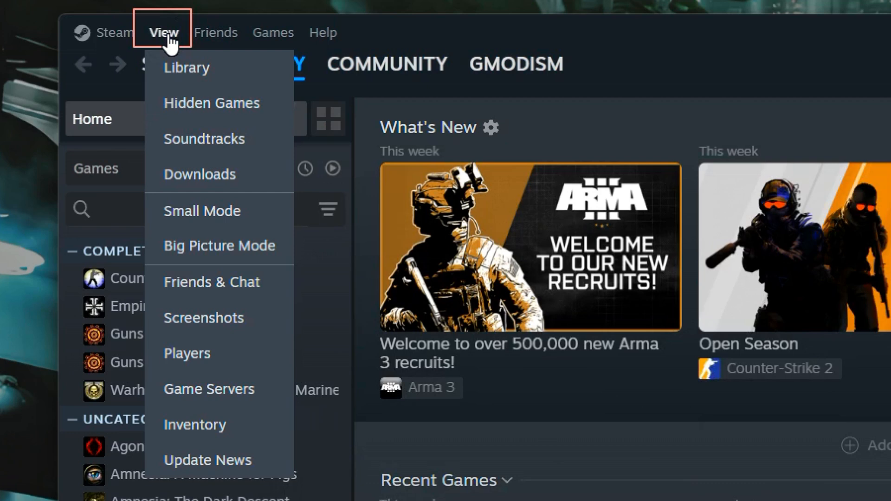
pyautogui.moveTo(218, 211)
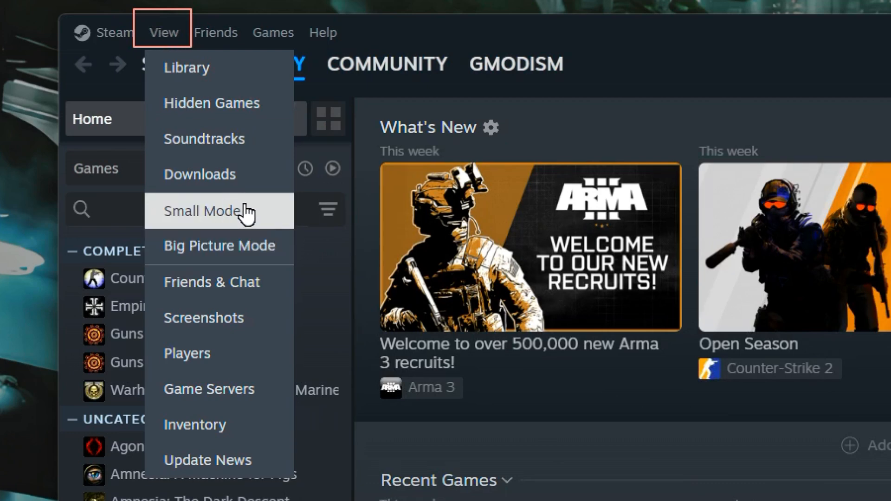
pyautogui.click(202, 210)
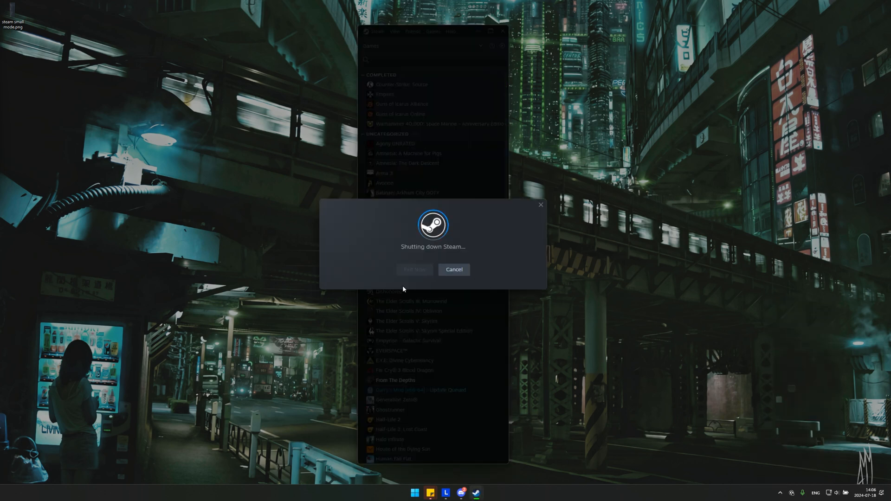
pyautogui.moveTo(412, 279)
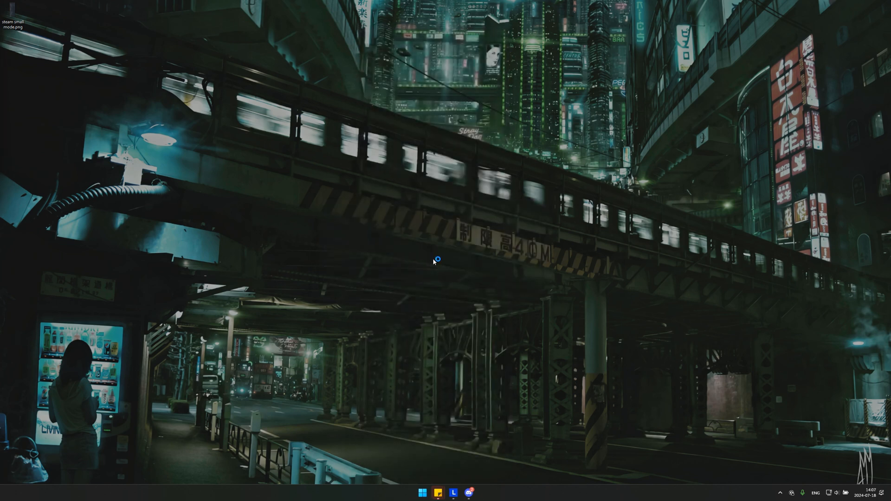
pyautogui.moveTo(448, 269)
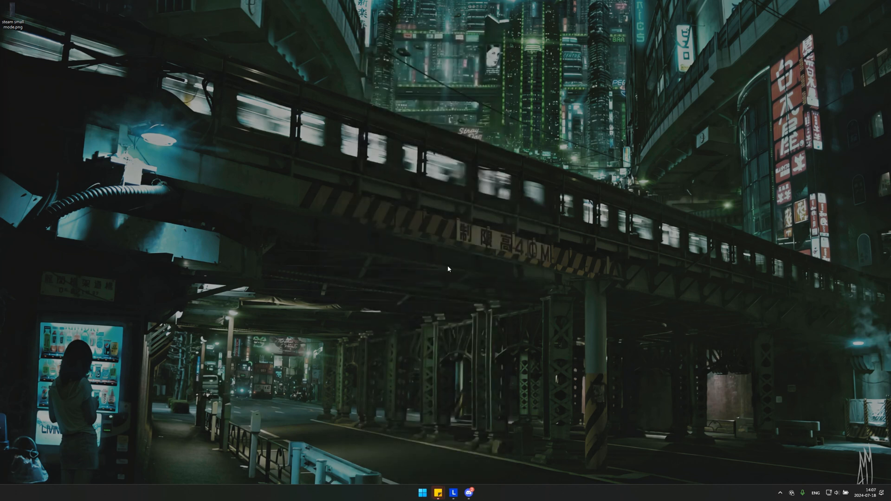
# - Relaunch Steam from the taskbar to open the small-mode games list
pyautogui.click(468, 492)
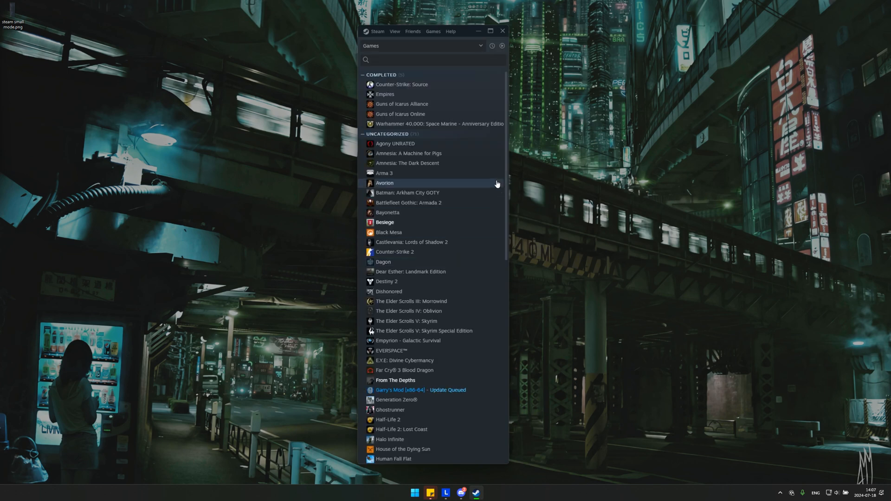
pyautogui.moveTo(349, 4)
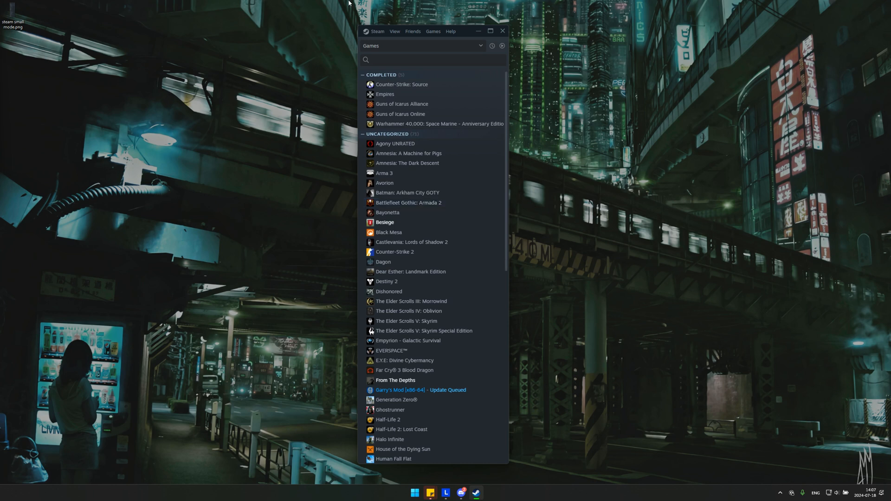